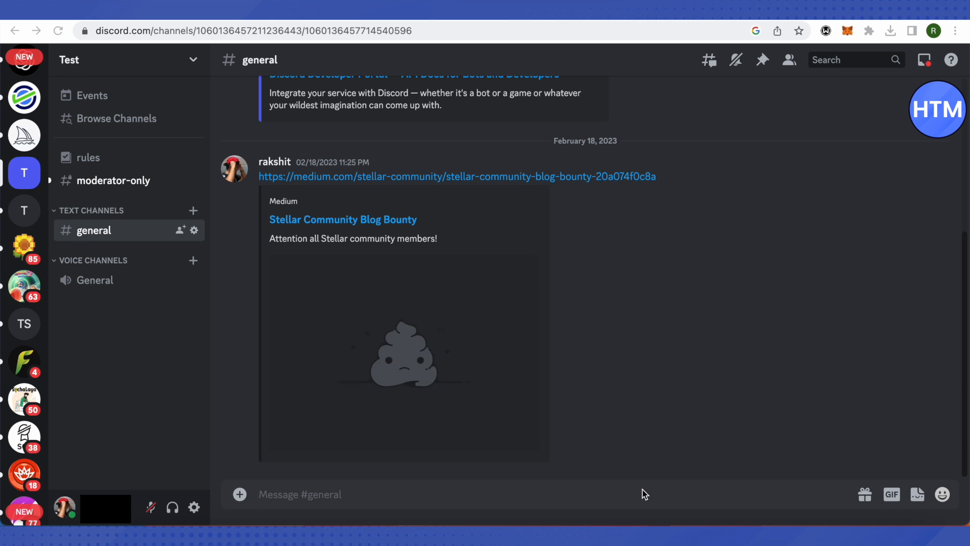
pyautogui.moveTo(642, 436)
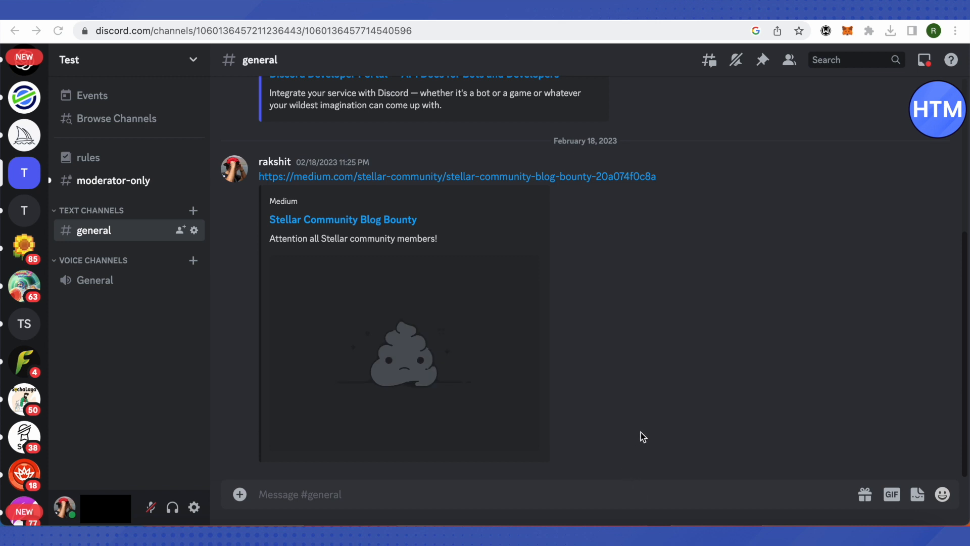
pyautogui.moveTo(646, 368)
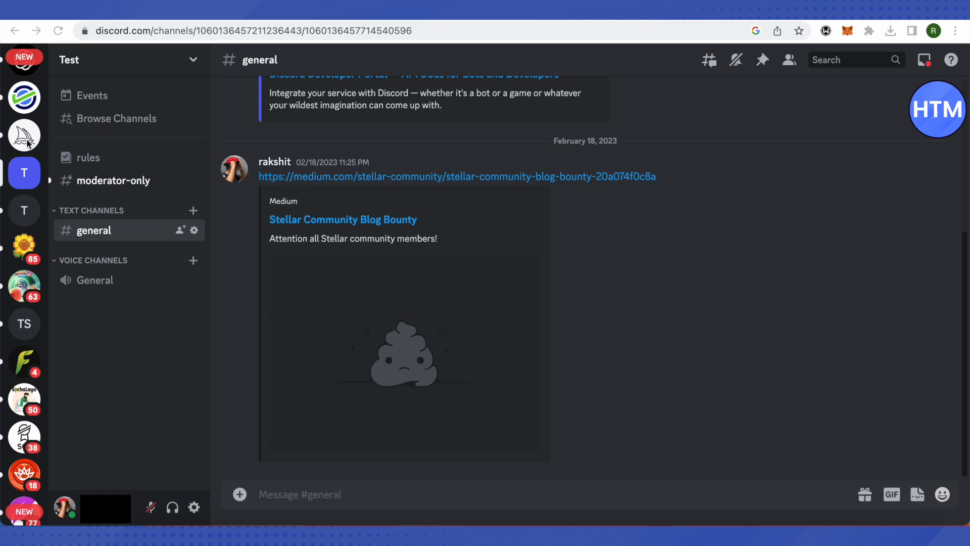
pyautogui.click(24, 134)
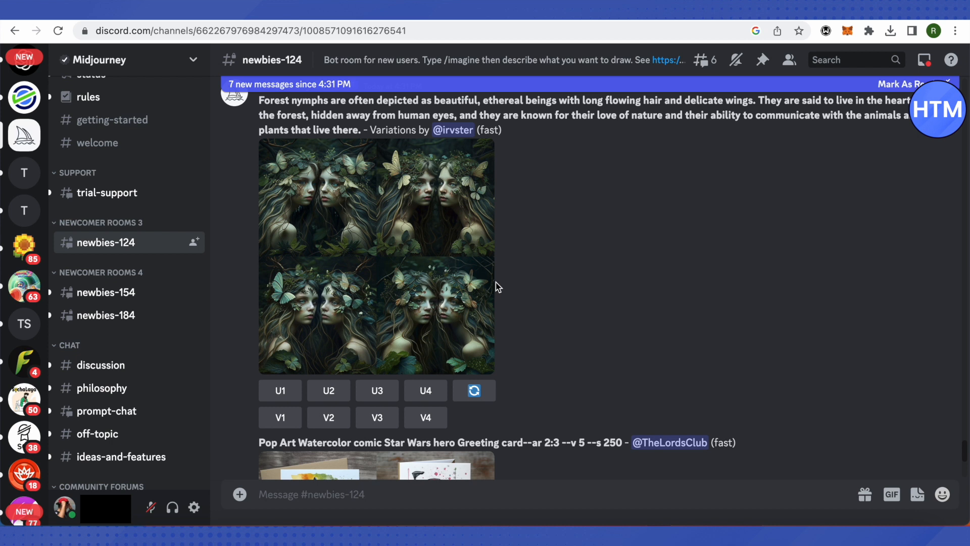
pyautogui.scroll(-3)
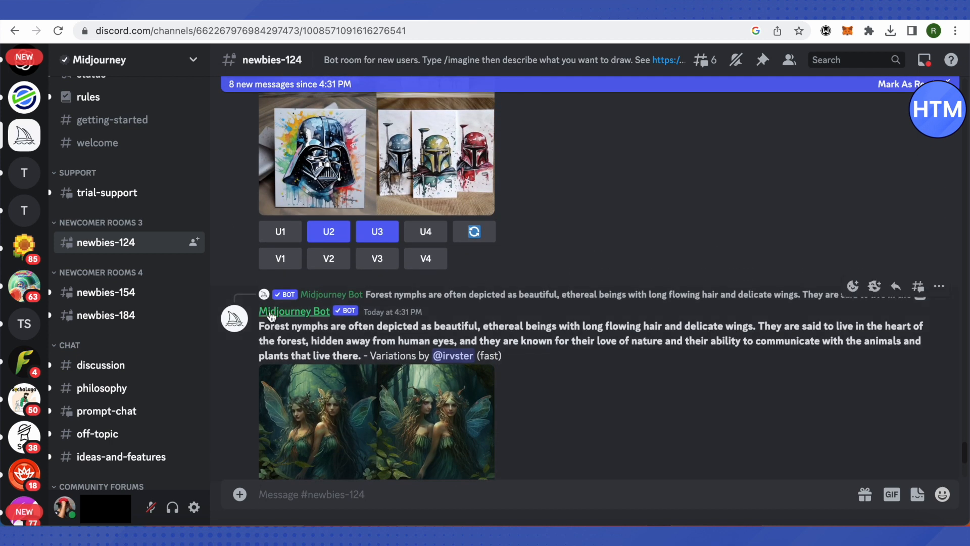
pyautogui.click(294, 312)
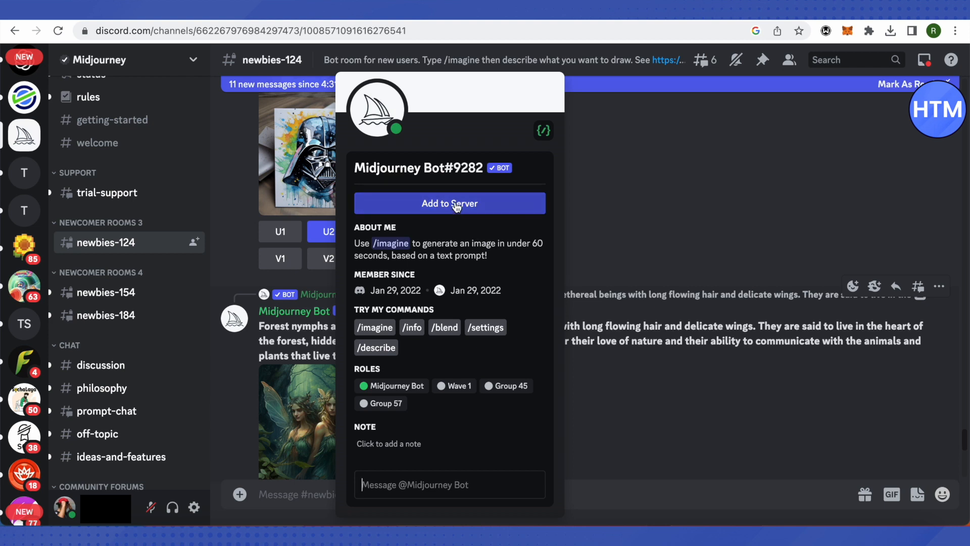
# Choose the Test server as Midjourney Bot's destination and continue to its permissions
pyautogui.click(449, 203)
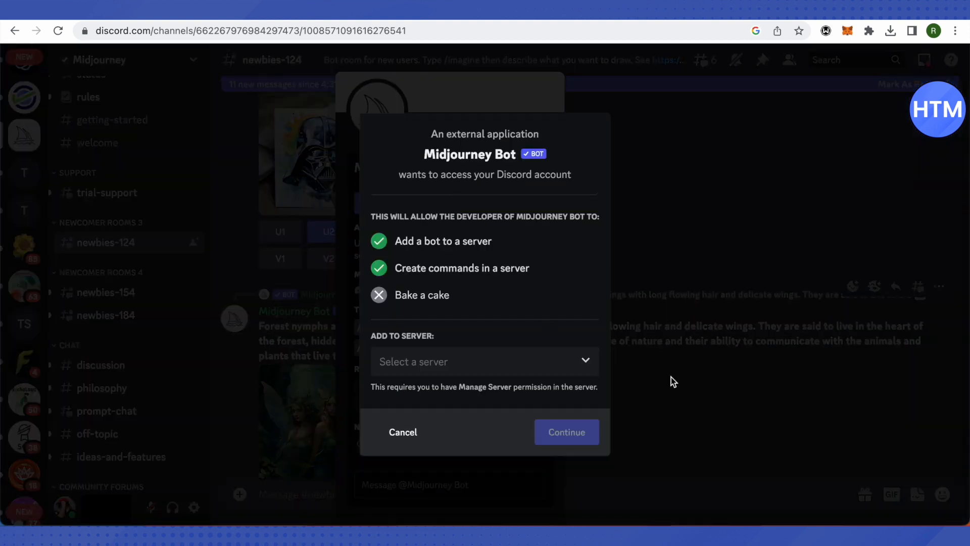
pyautogui.click(485, 361)
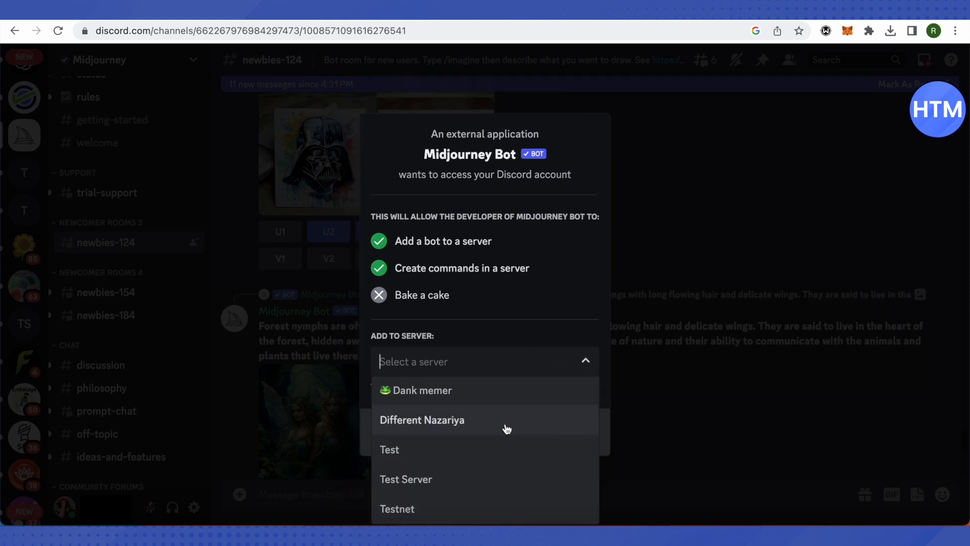
pyautogui.moveTo(501, 462)
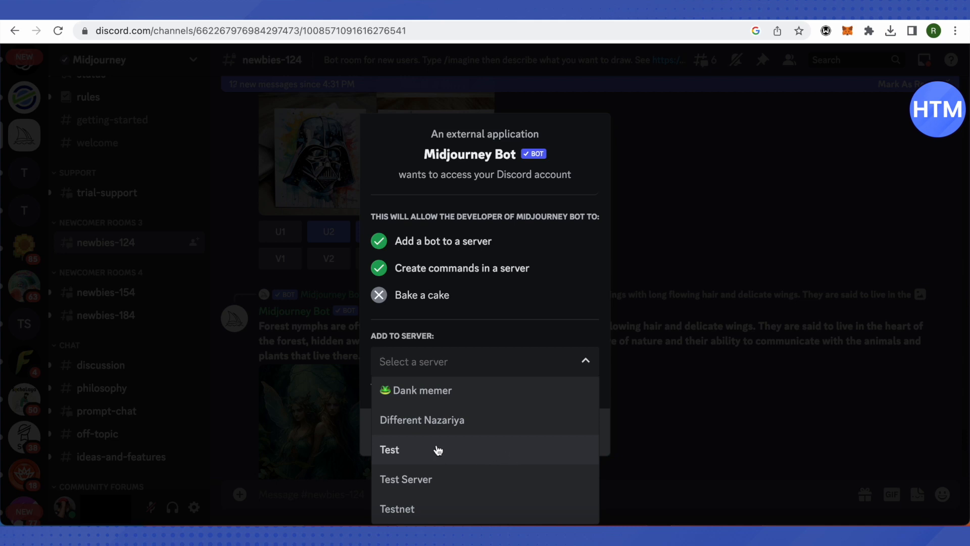
pyautogui.click(389, 449)
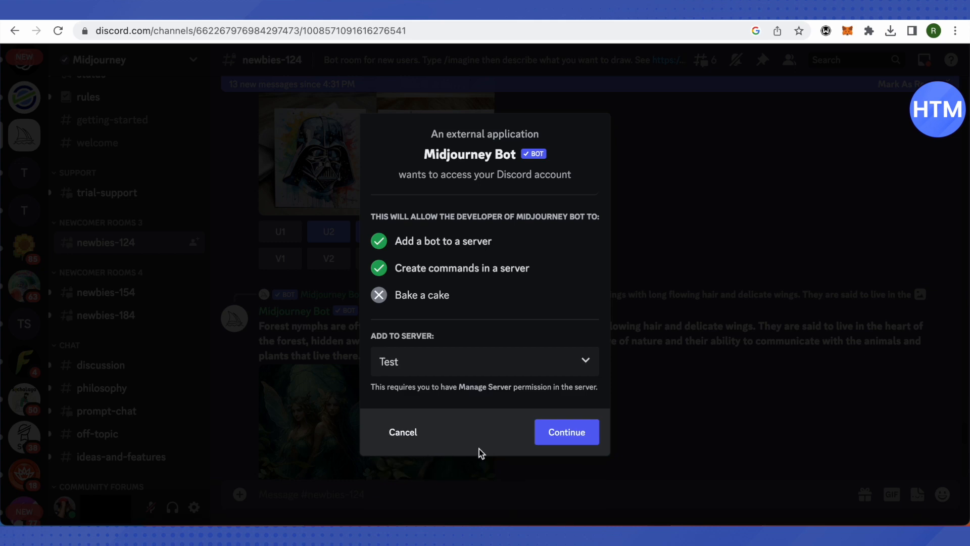
pyautogui.click(565, 432)
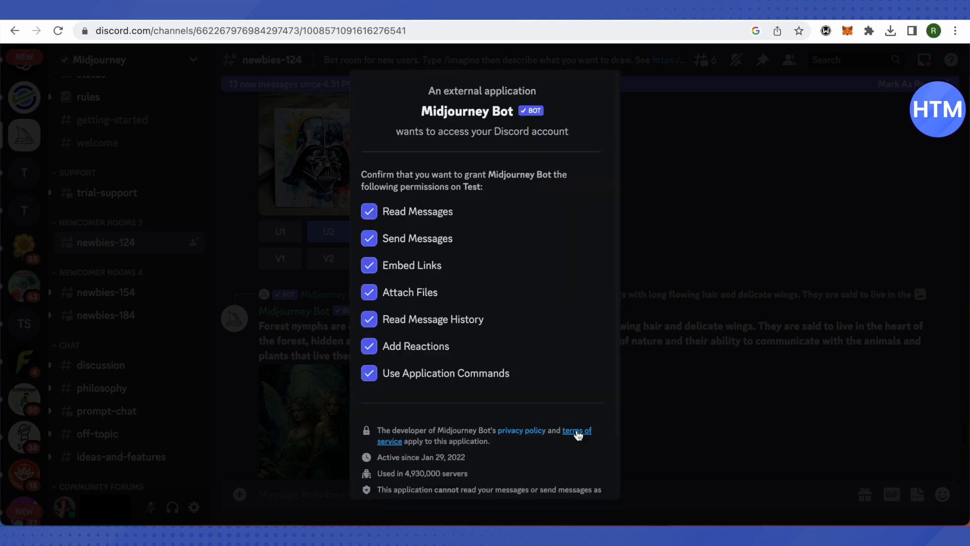
# Review the requested permissions and authorize Midjourney Bot on the Test server
pyautogui.scroll(-3)
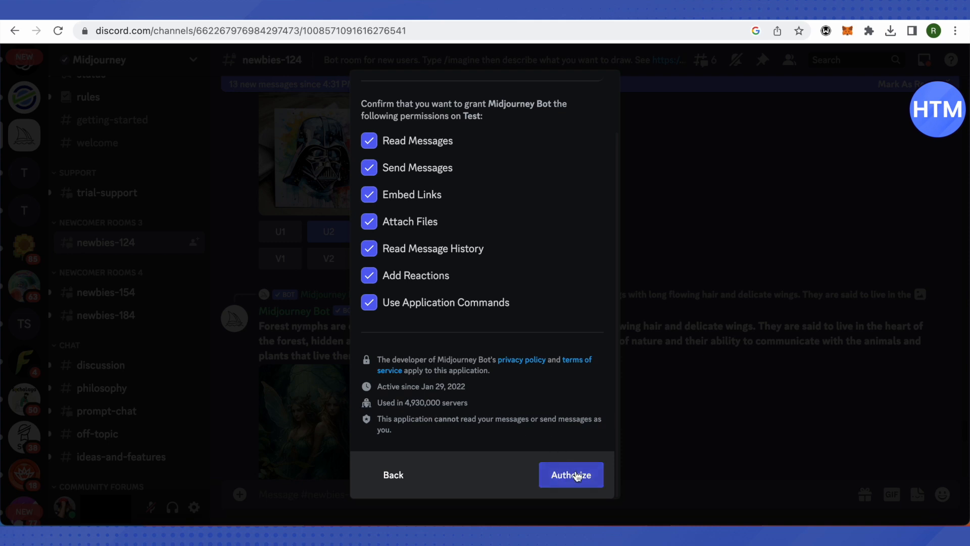
pyautogui.click(569, 475)
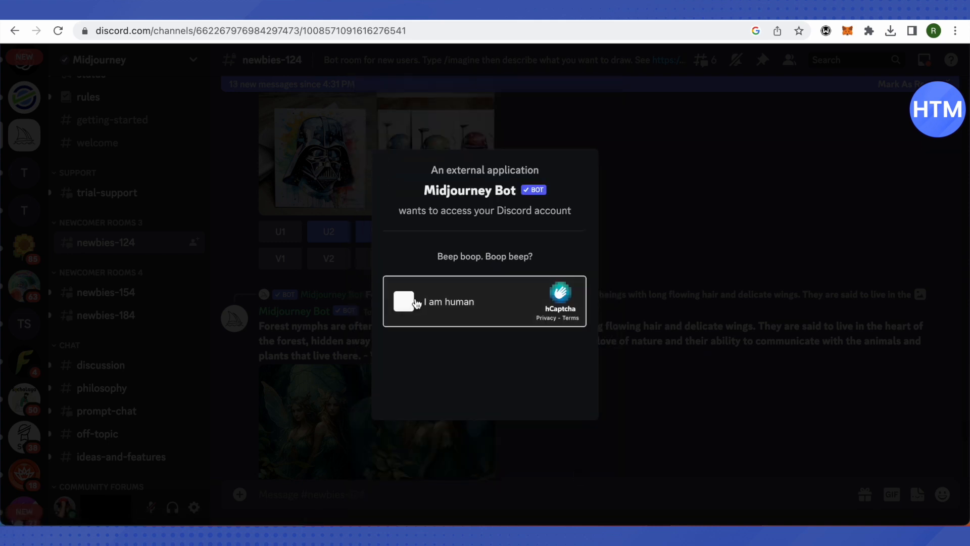
# Pass the hCaptcha 'I am human' check and dismiss the Authorized confirmation
pyautogui.click(403, 301)
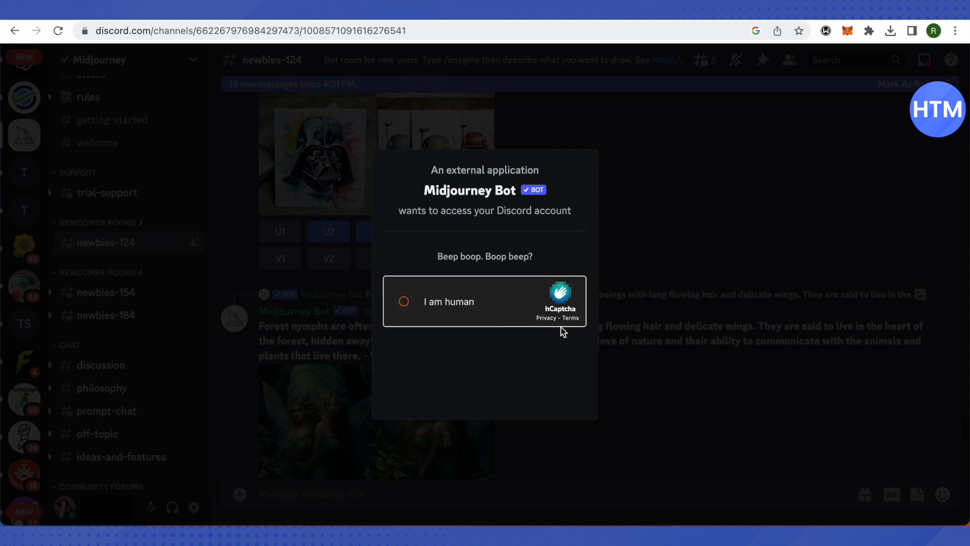
pyautogui.click(403, 301)
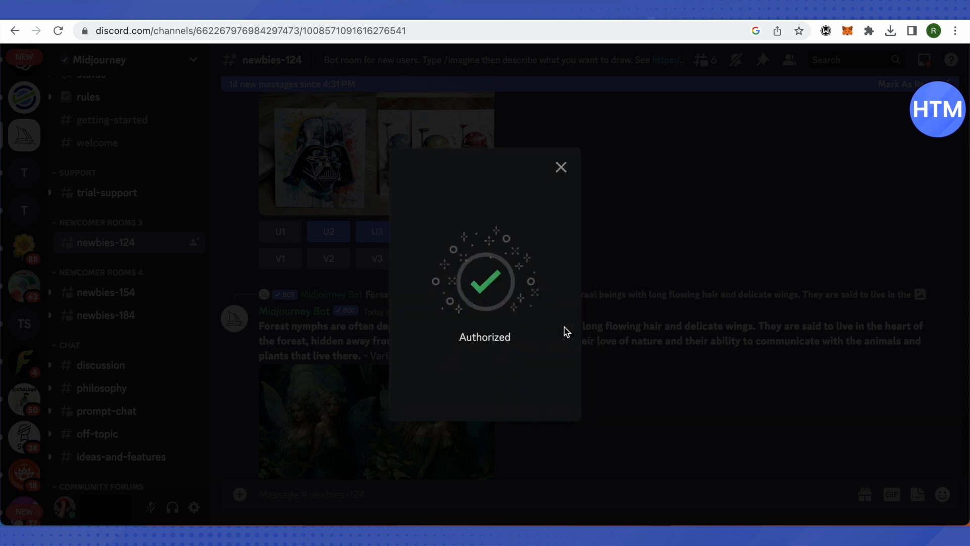
pyautogui.click(560, 167)
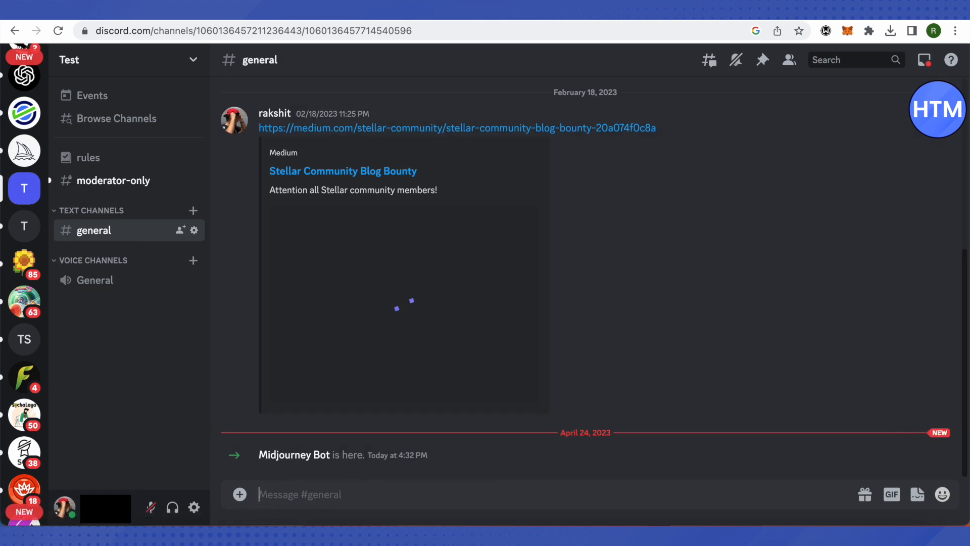
# Enter /imagine in #general and select Midjourney Bot's imagine command, ready for a prompt
pyautogui.write('imagine')
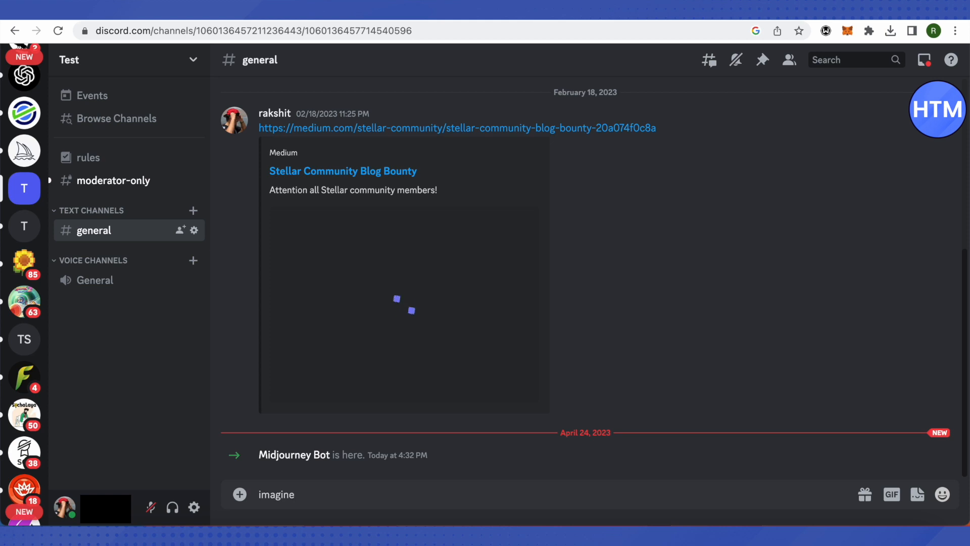
pyautogui.click(276, 494)
pyautogui.write('/')
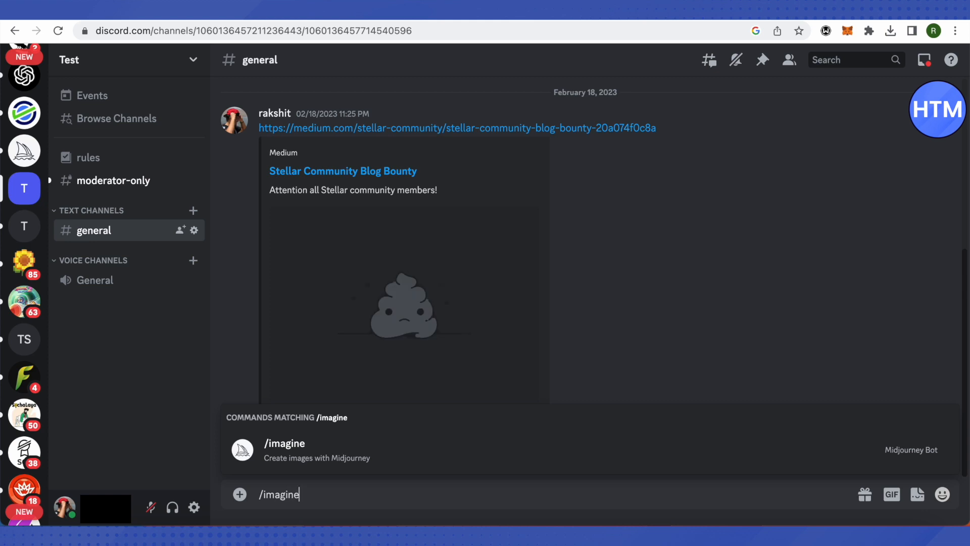
pyautogui.click(284, 443)
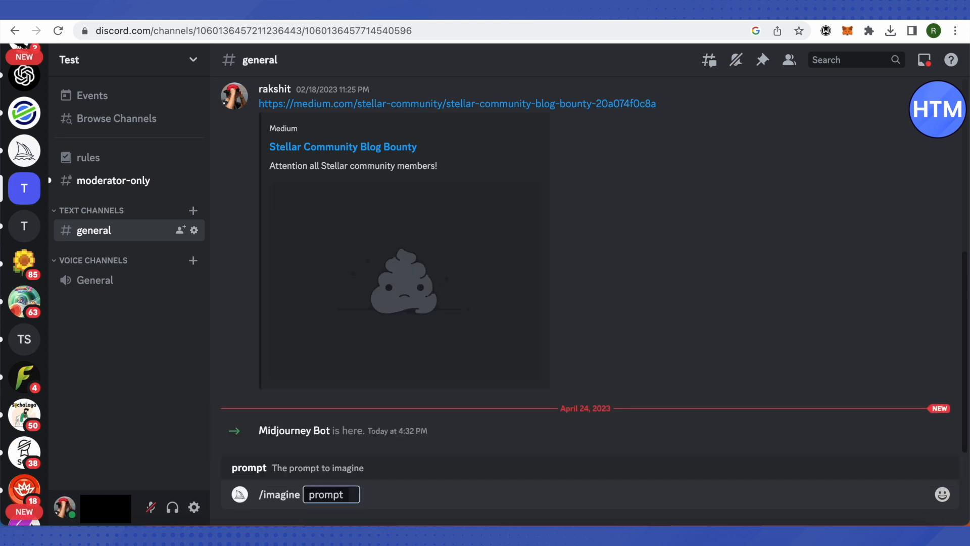